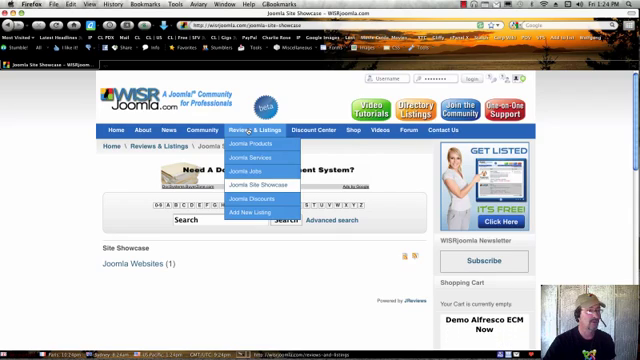
pyautogui.moveTo(256, 200)
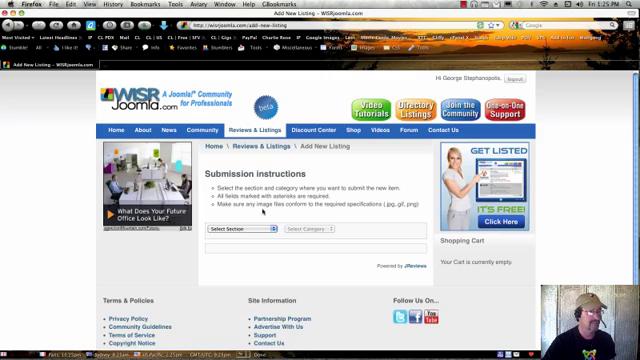
# - Choose the Joomla Websites section and the Travel & Events category for the new listing
pyautogui.click(224, 232)
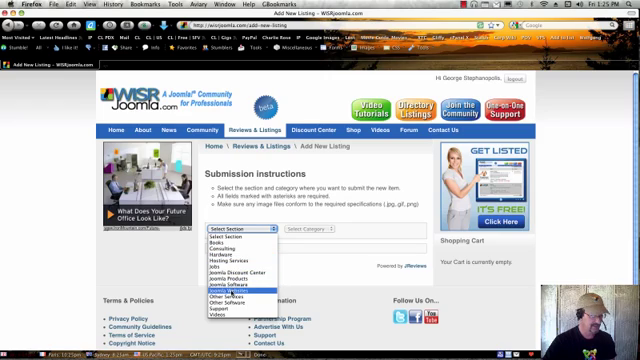
pyautogui.click(222, 228)
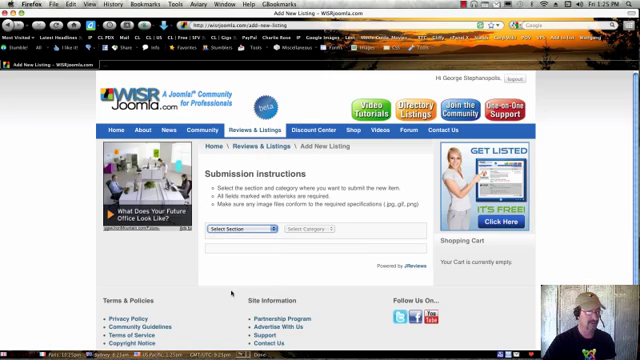
pyautogui.click(318, 232)
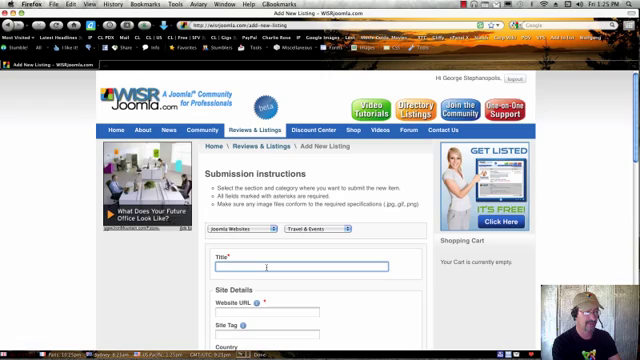
# - Enter the title 'Travel to the Caribbean', the website URL, the 'travel' tag and country 'USA'
pyautogui.write('Tra')
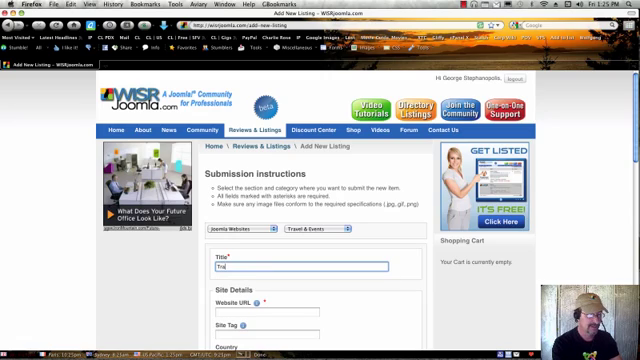
pyautogui.write('Travel a')
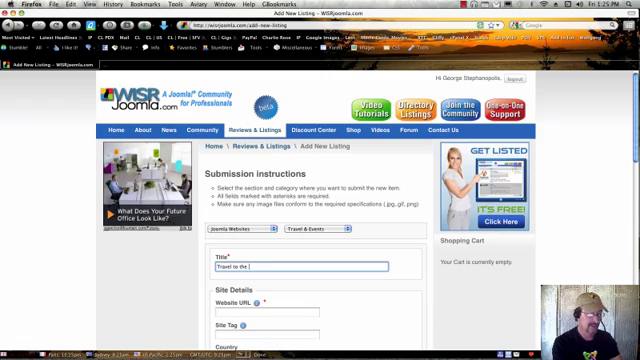
pyautogui.write('Caribbean')
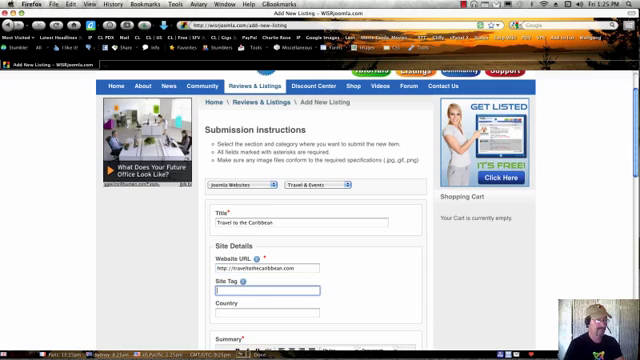
pyautogui.scroll(-3)
pyautogui.write('travel')
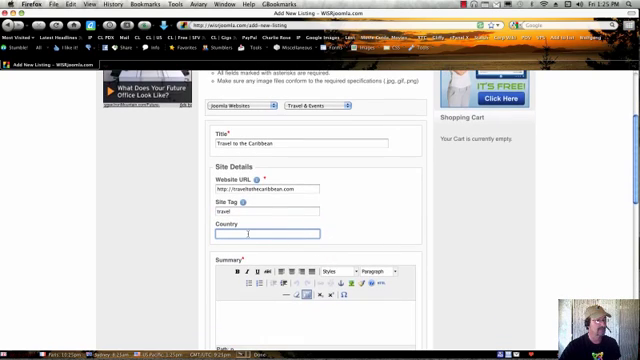
pyautogui.write('USA')
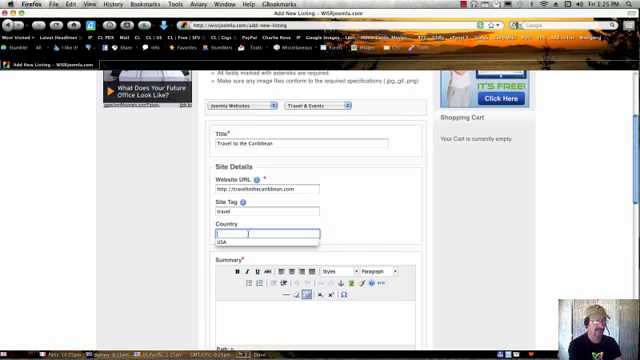
pyautogui.write('USA')
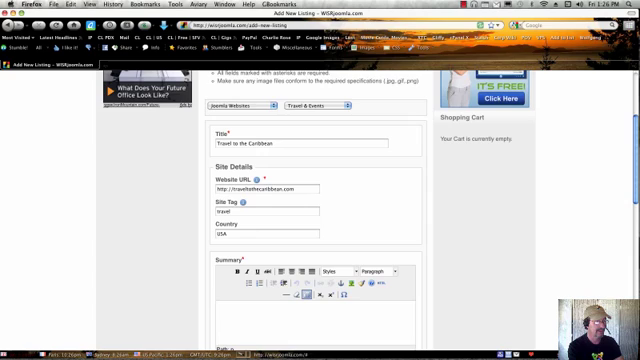
pyautogui.scroll(-3)
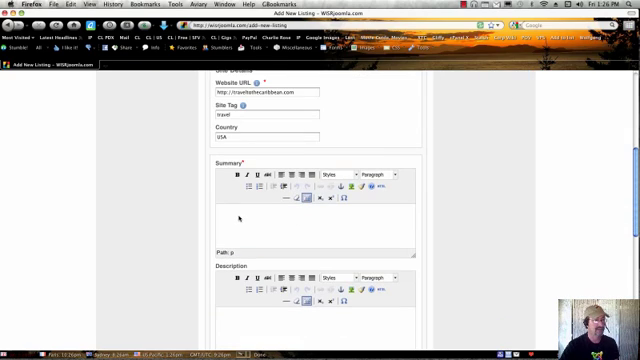
pyautogui.scroll(-3)
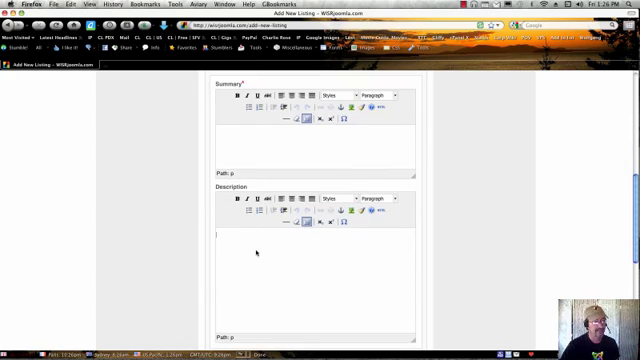
pyautogui.scroll(-3)
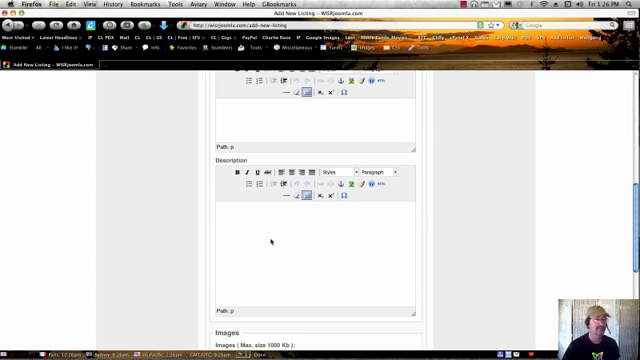
pyautogui.scroll(-3)
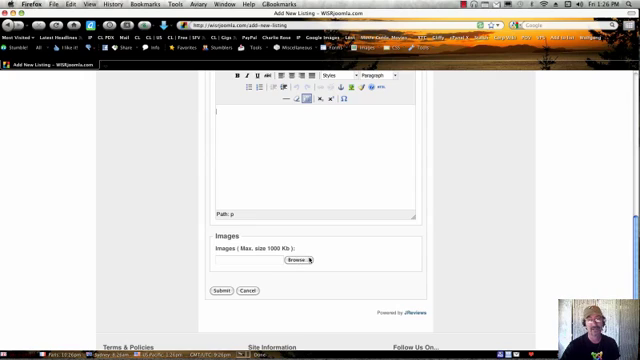
pyautogui.scroll(3)
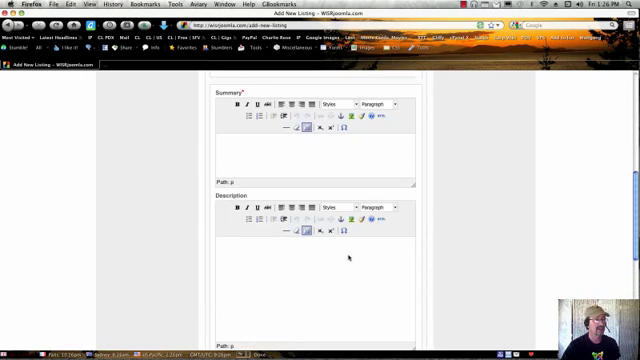
pyautogui.scroll(3)
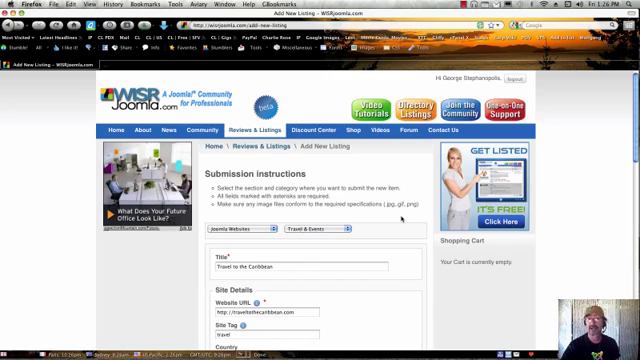
pyautogui.scroll(-3)
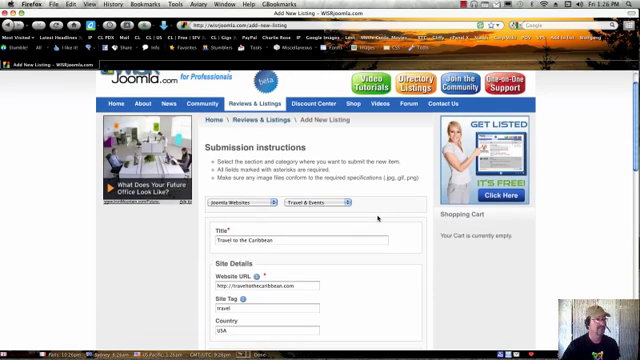
pyautogui.scroll(-3)
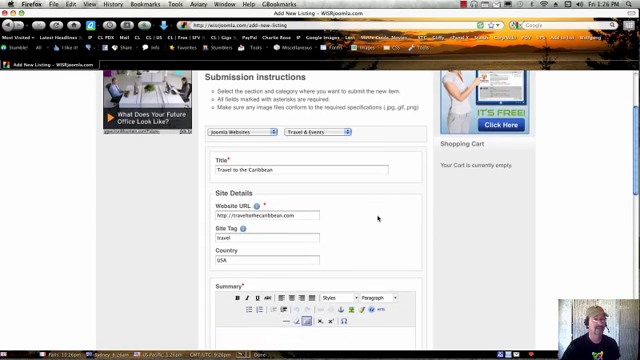